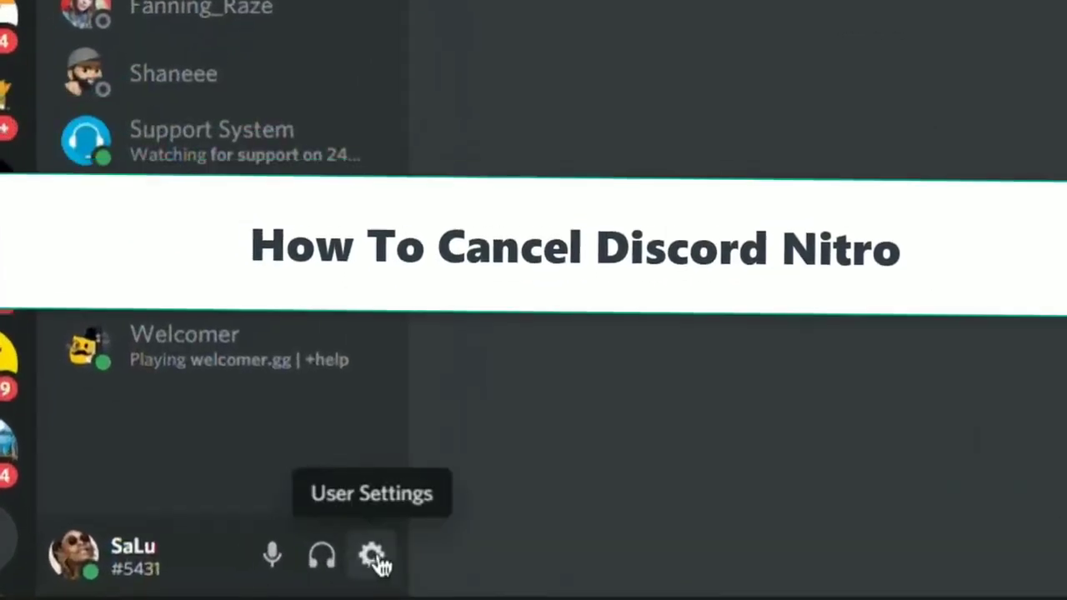
Step: Reach the Subscriptions settings page showing the active Nitro renewing Sep 11, 2021
left_click(373, 557)
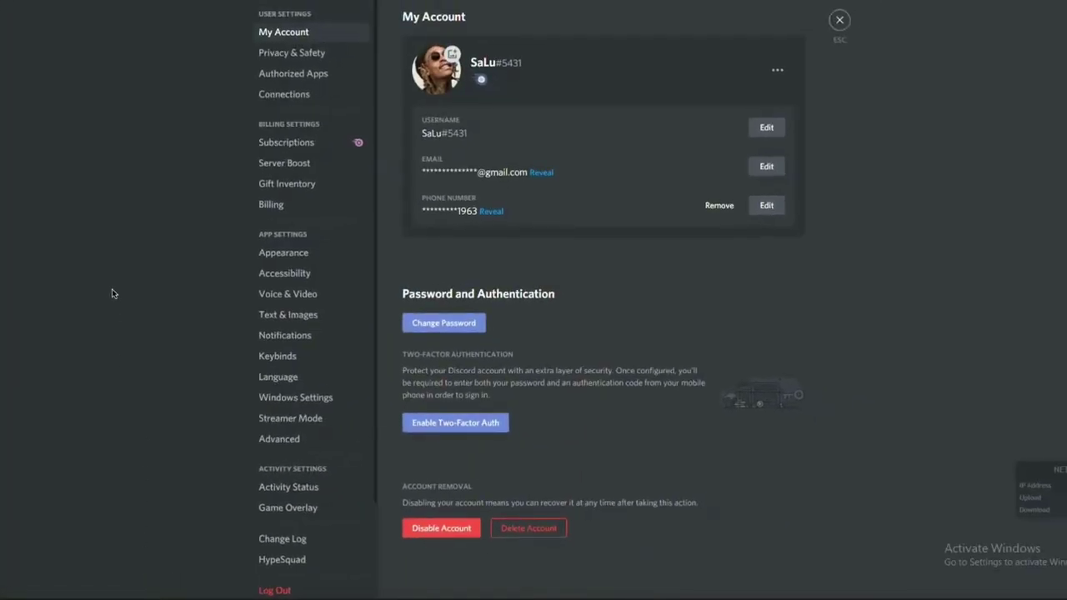
left_click(840, 20)
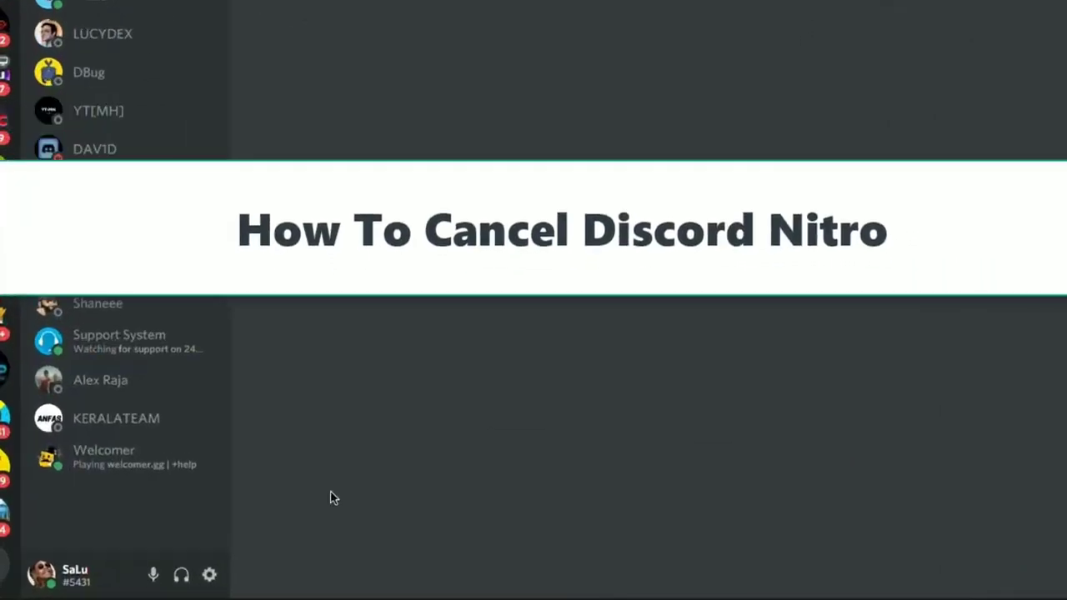
left_click(210, 573)
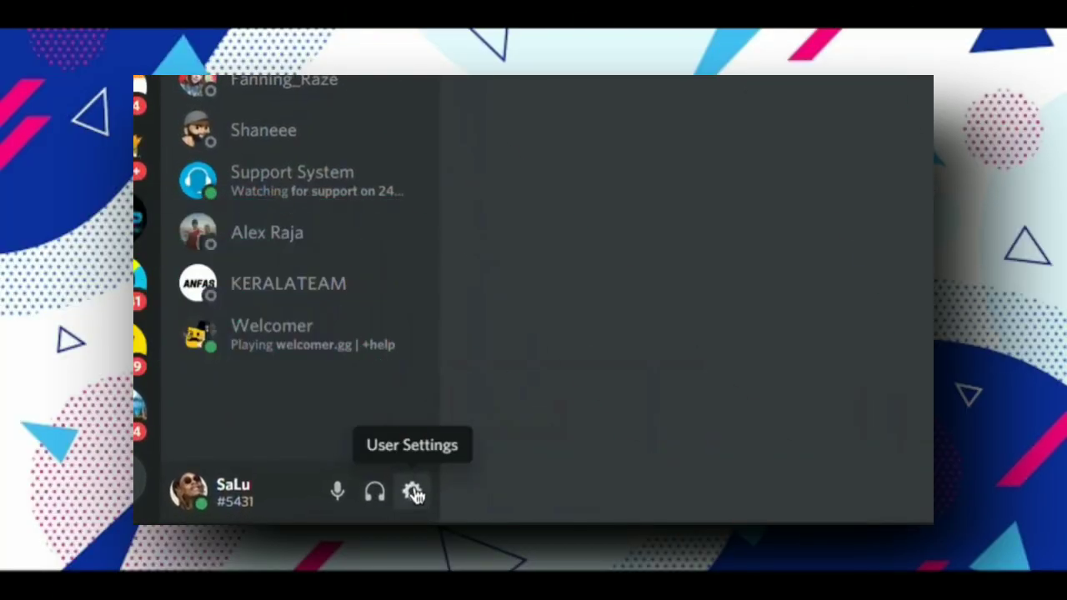
left_click(413, 491)
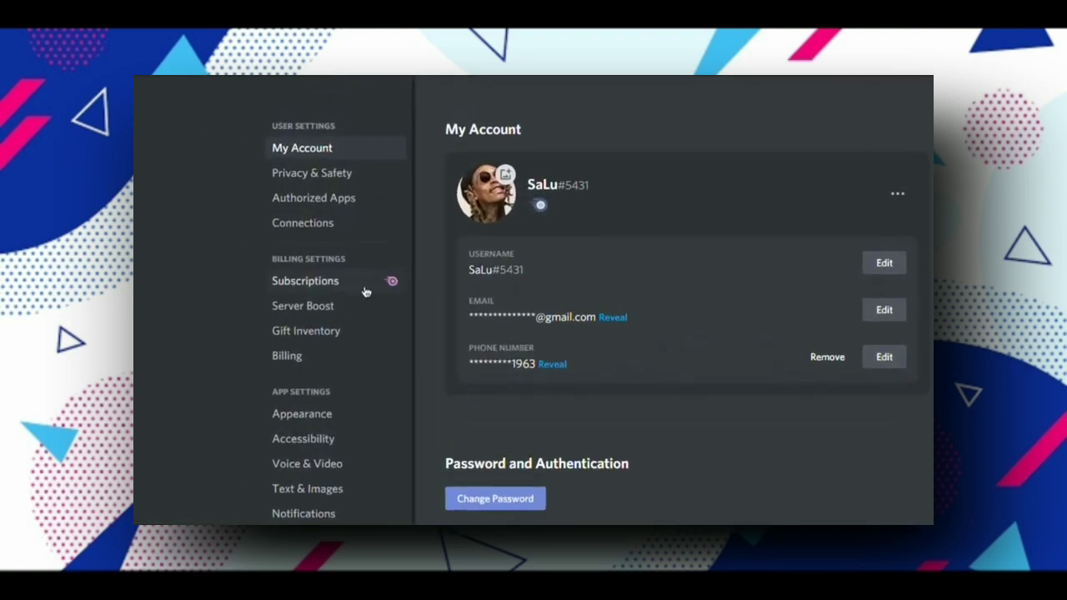
left_click(305, 280)
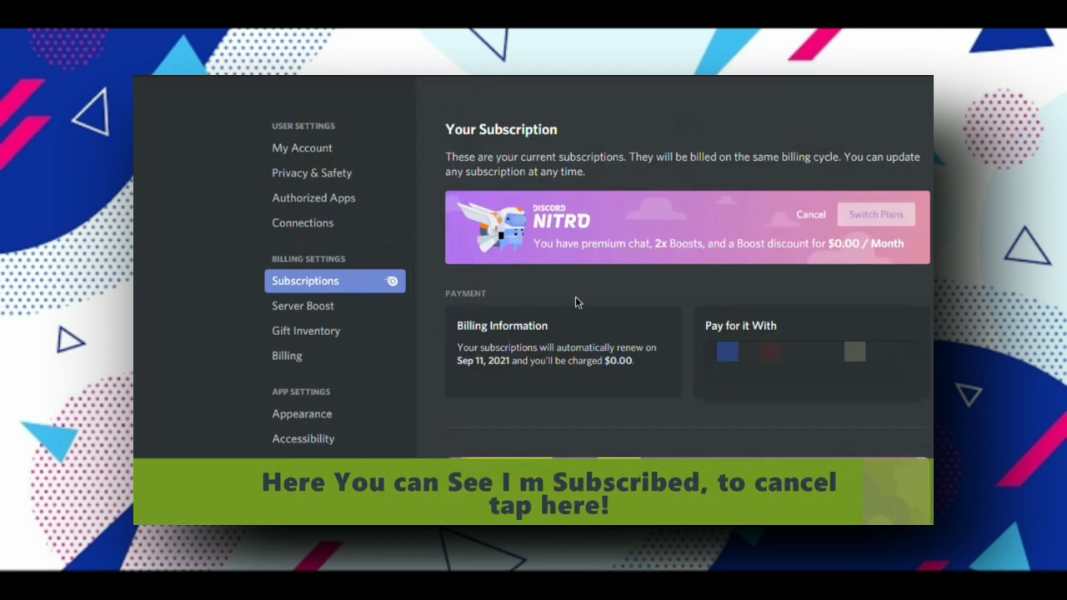
mouse_move(637, 257)
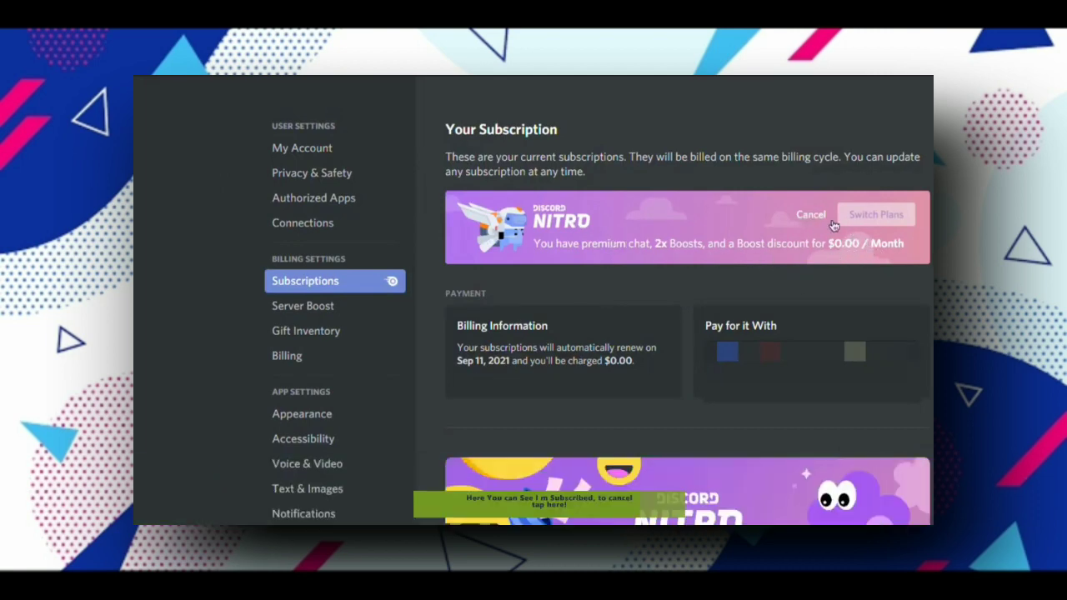
Step: Cancel Nitro via the Cancel flow, reviewing subscription details and confirming 'Yup, Cancel Nitro'
left_click(810, 213)
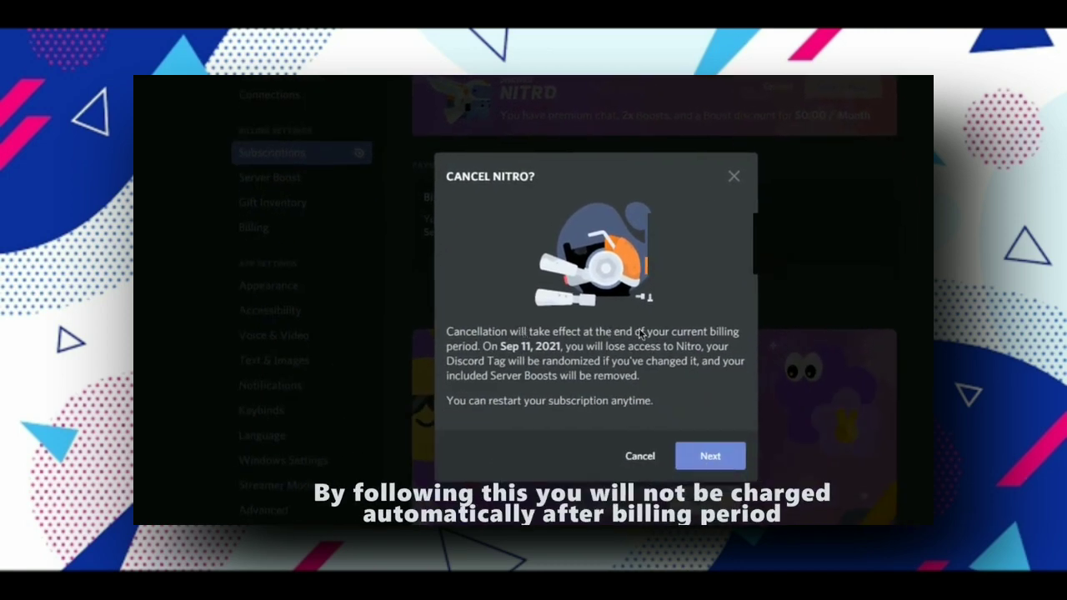
mouse_move(682, 363)
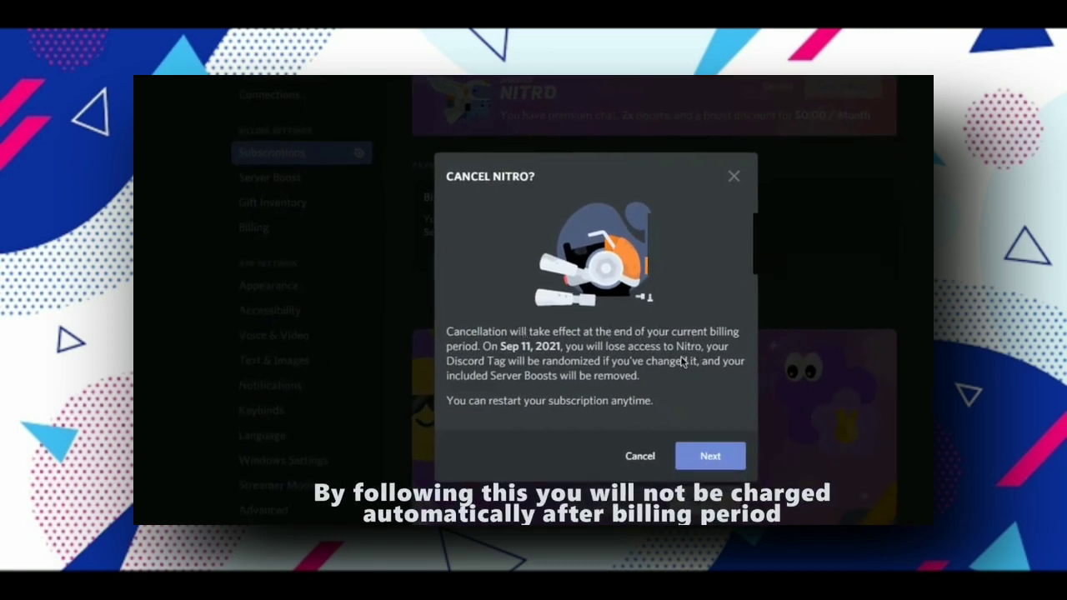
left_click(710, 457)
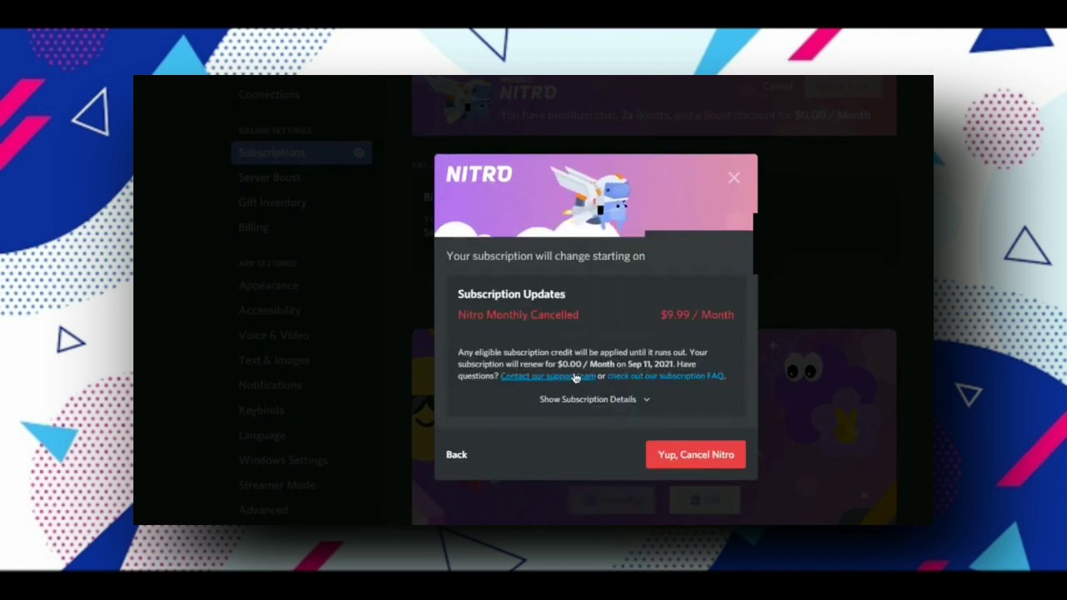
left_click(594, 400)
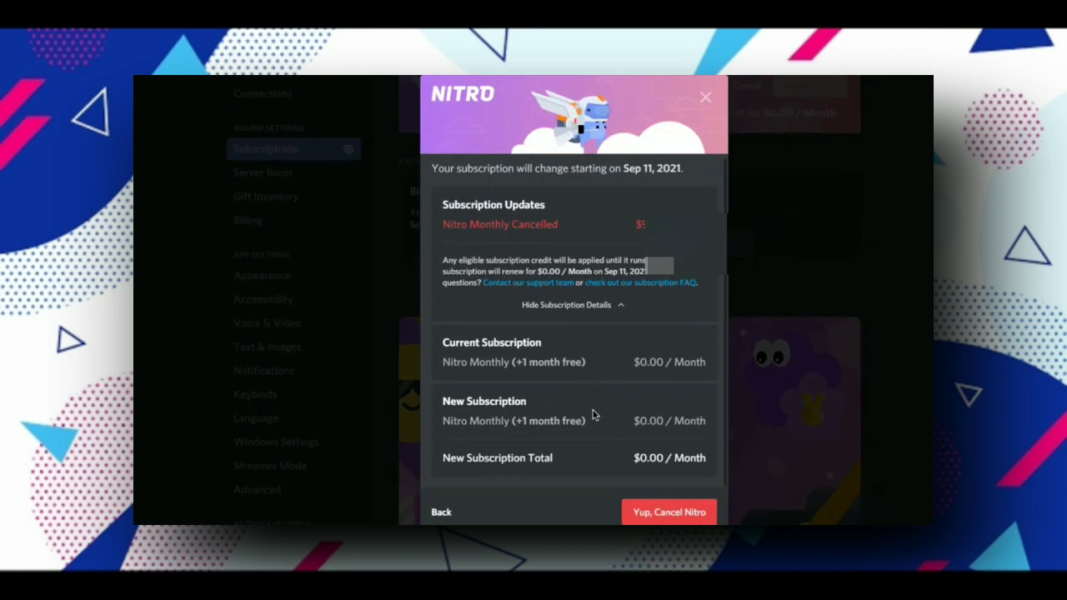
left_click(668, 511)
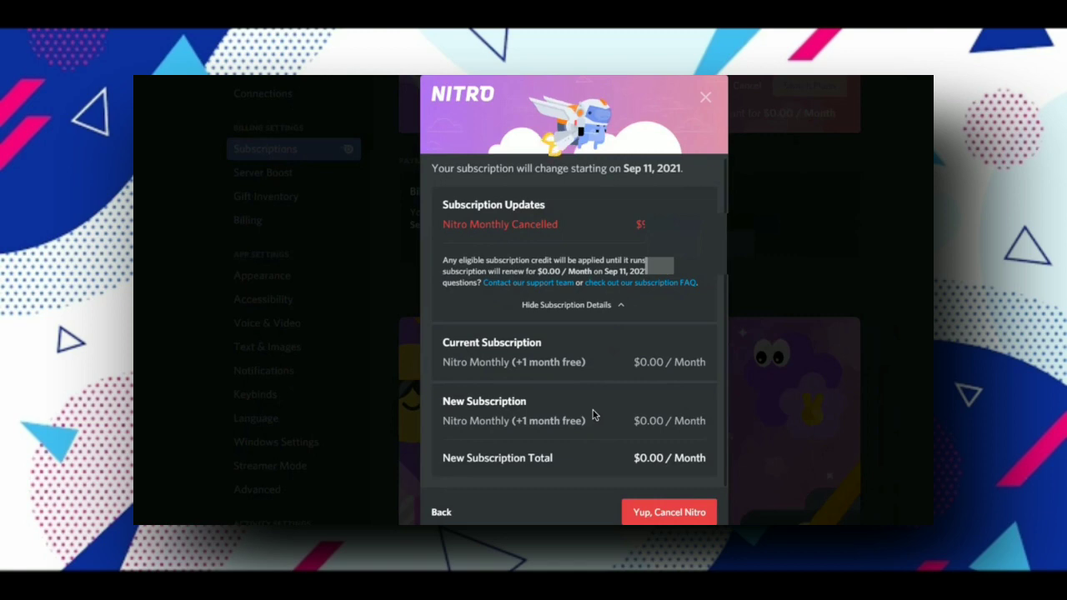
left_click(668, 512)
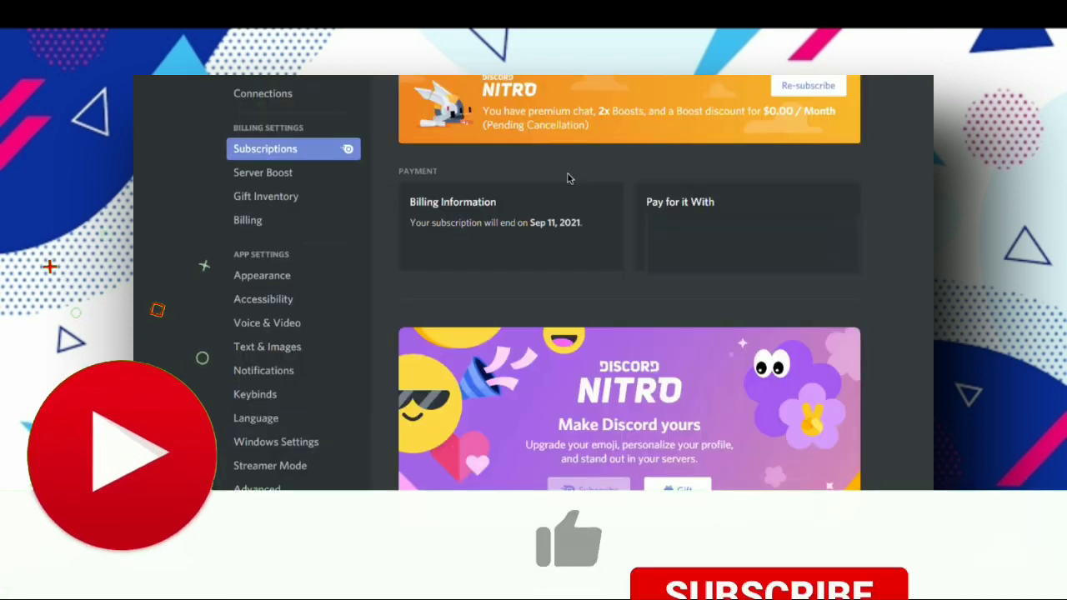